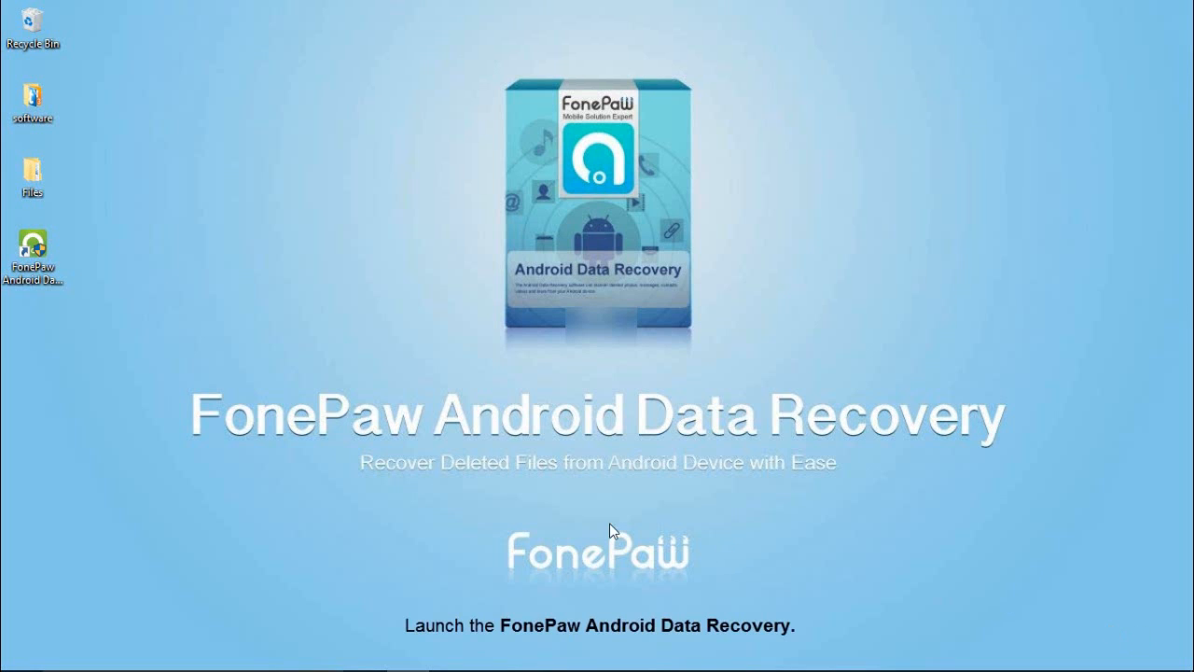
- Launch FonePaw Android Data Recovery from its desktop shortcut
double_click(33, 245)
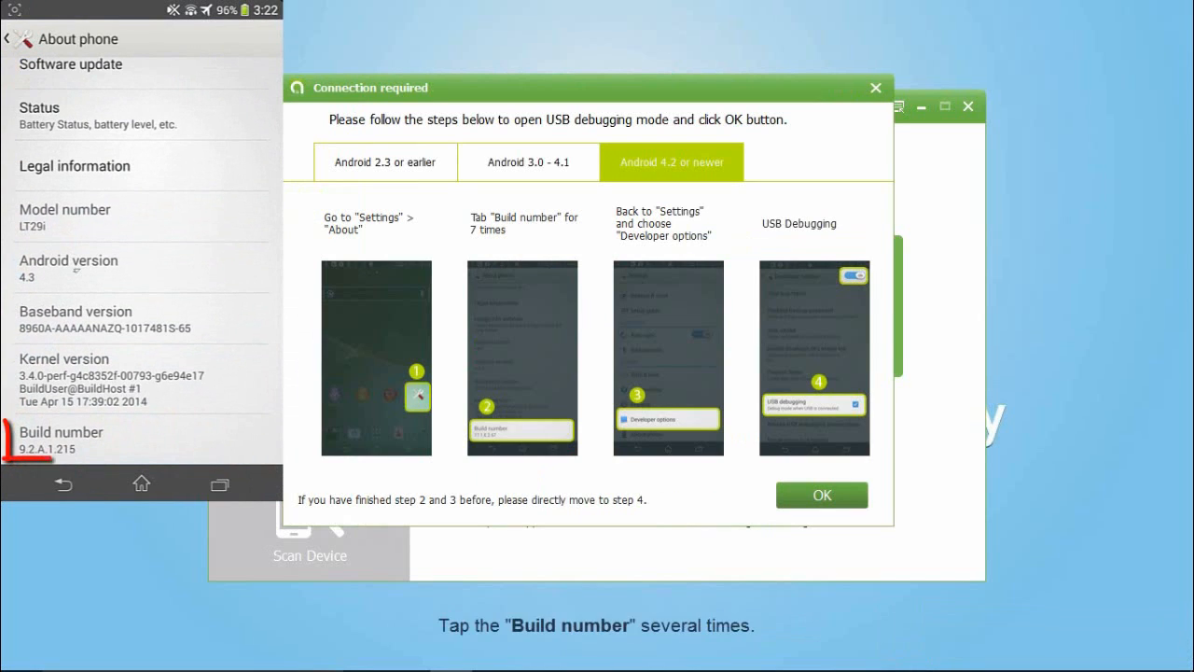
- Enable USB debugging on the phone and confirm OK to begin connecting
click(60, 440)
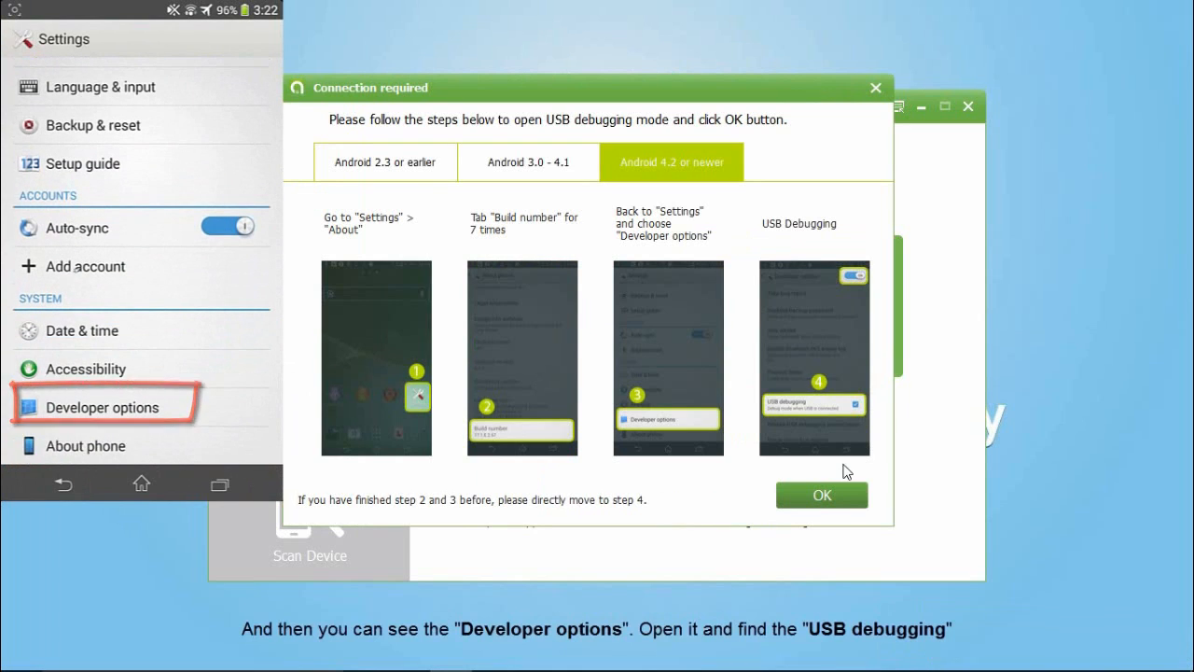
click(822, 494)
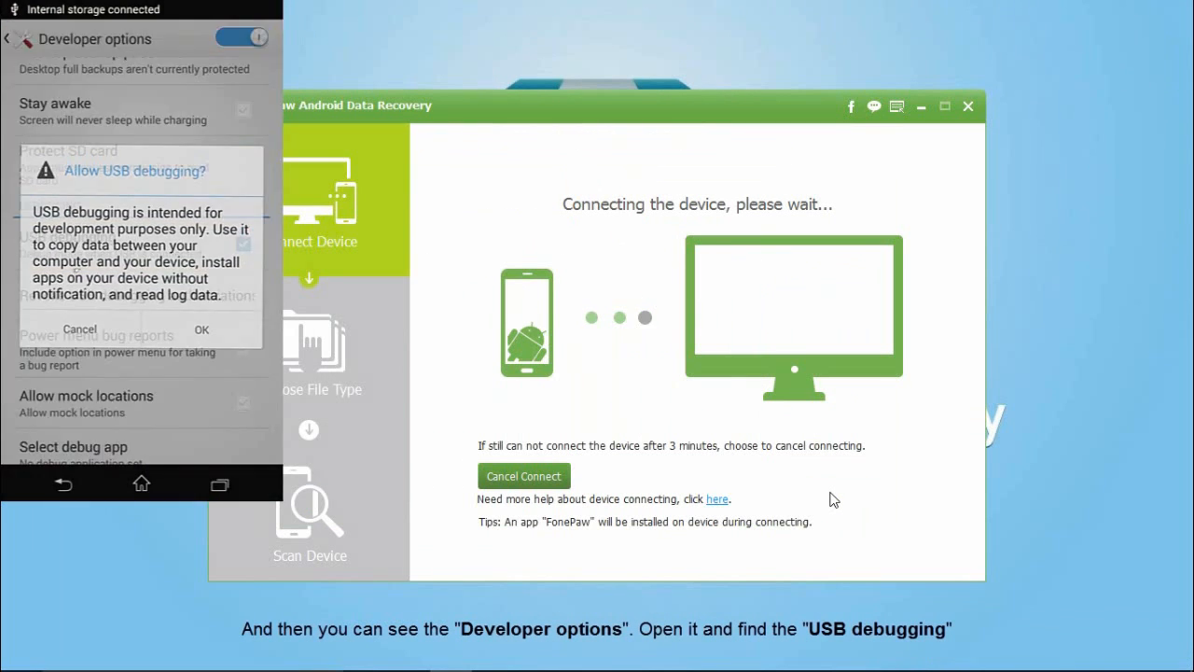
- Allow the USB debugging request so the Sony LT29I connects and lists file types
click(202, 329)
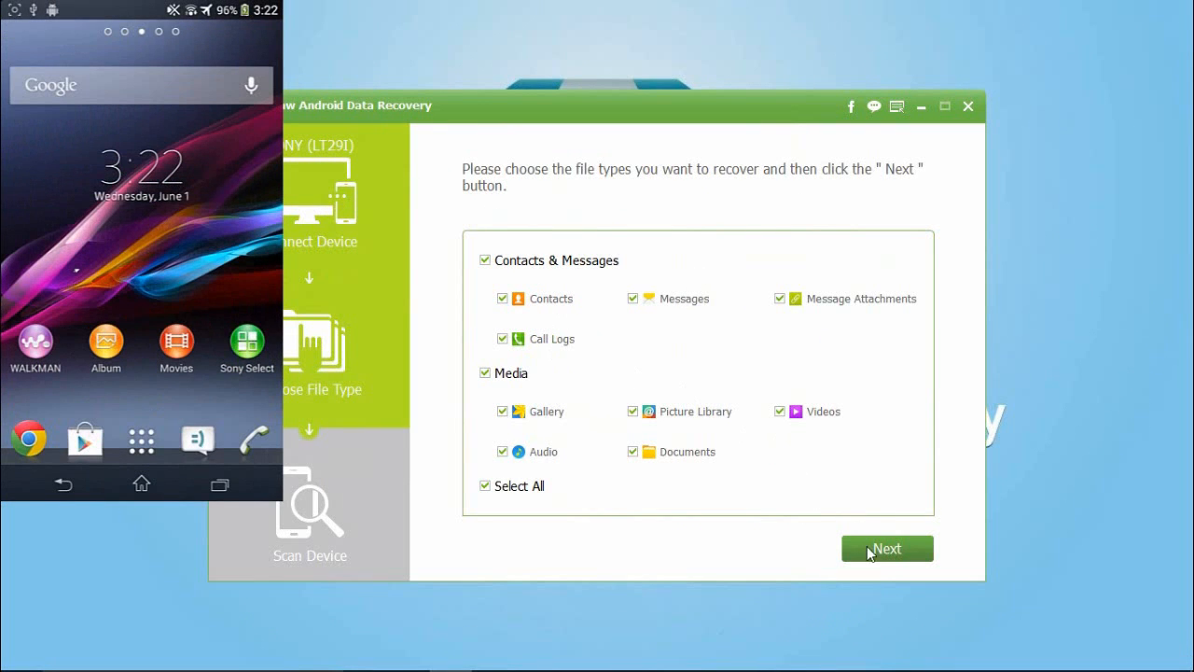
- Proceed with all file types checked to the root-privilege request
click(886, 549)
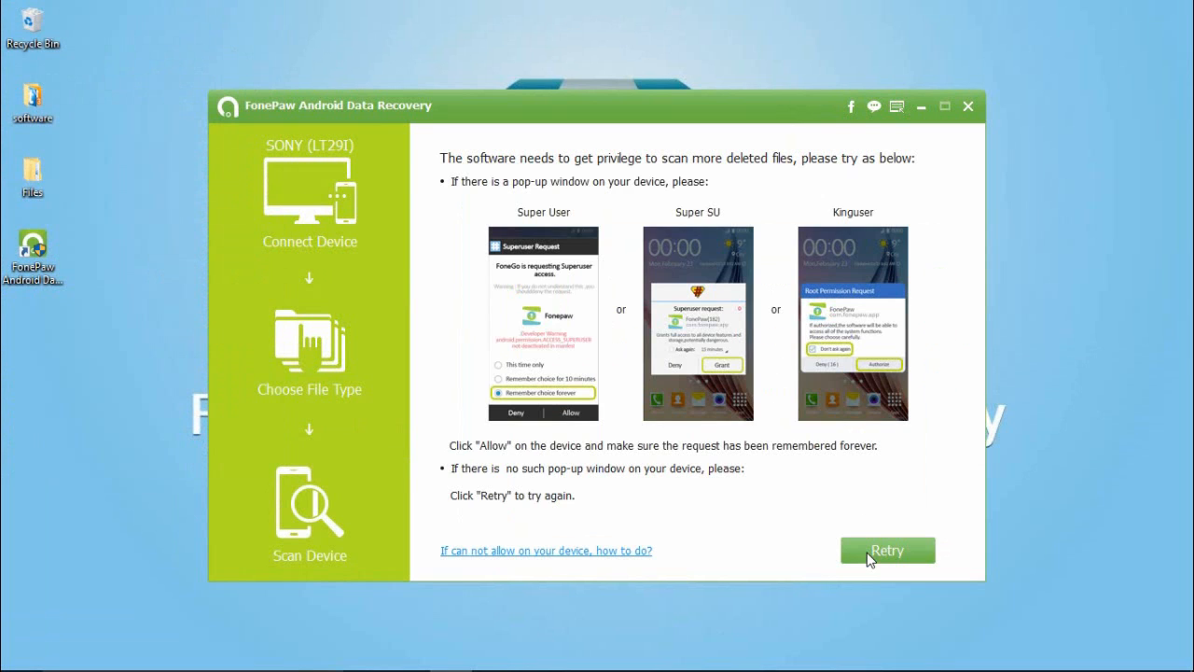
- Retry the permission and scan the phone, listing 603 items by category
click(887, 549)
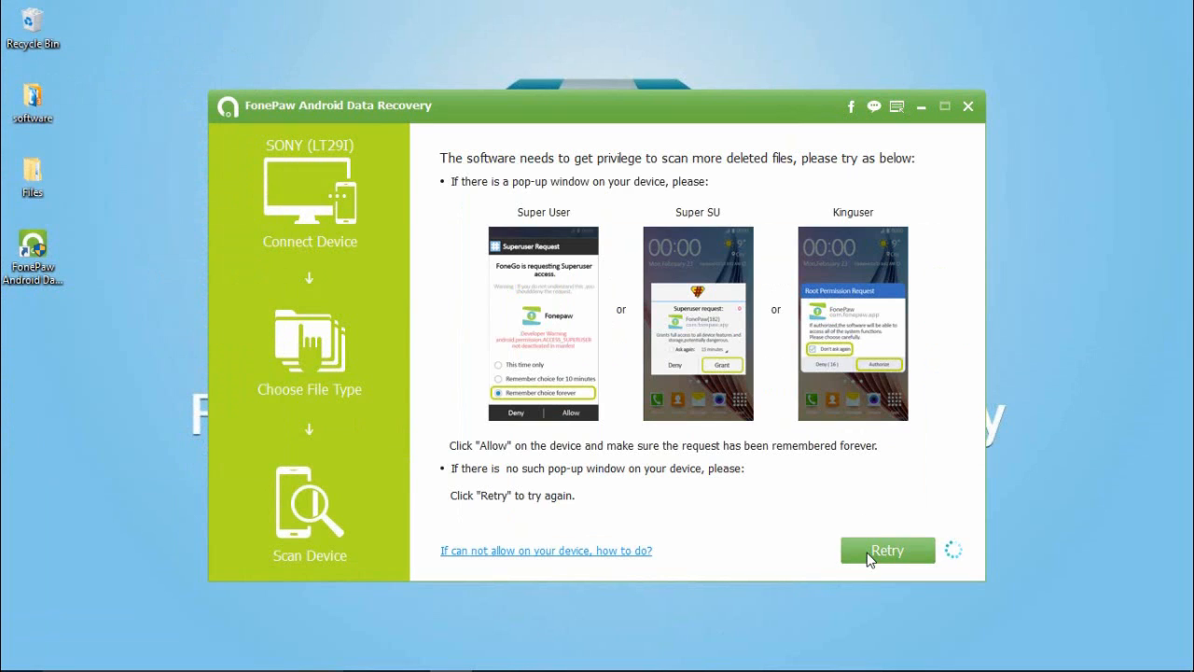
click(886, 548)
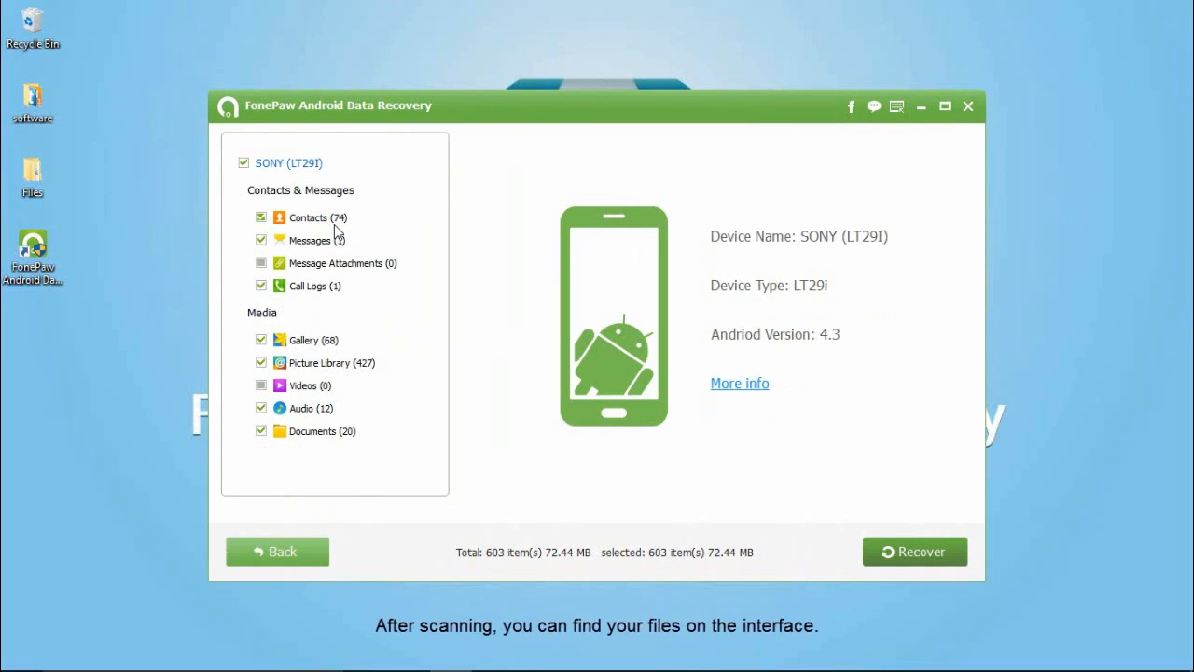
- Review Contacts and Documents, then recover all selected items to the desktop
click(308, 217)
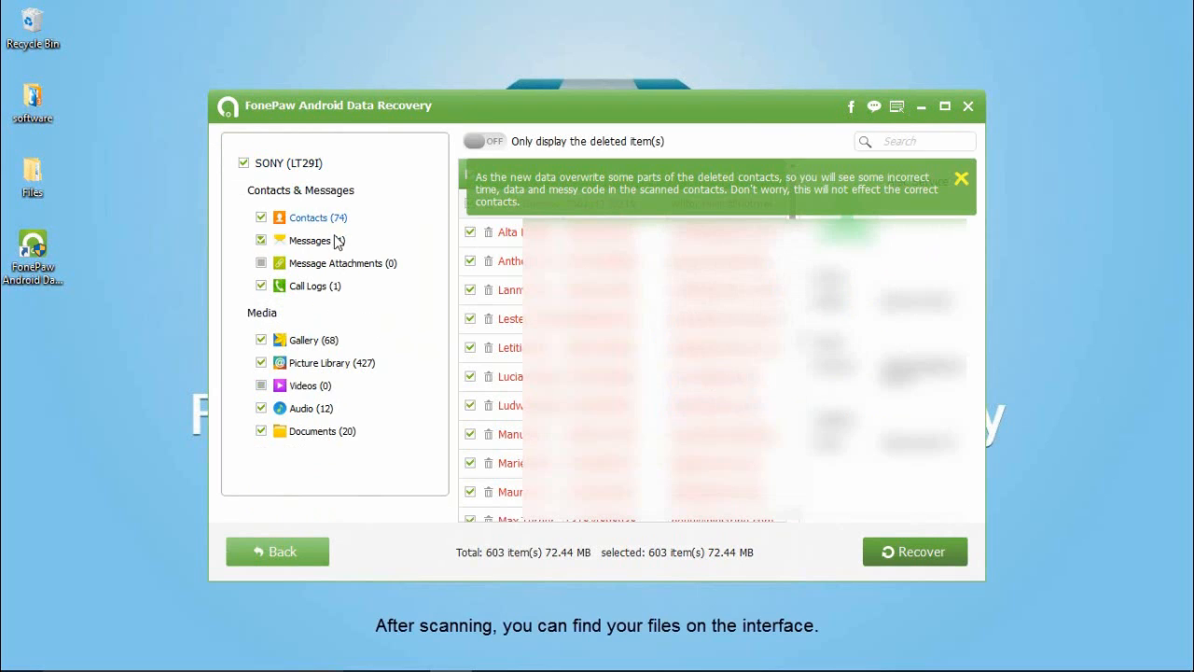
click(302, 407)
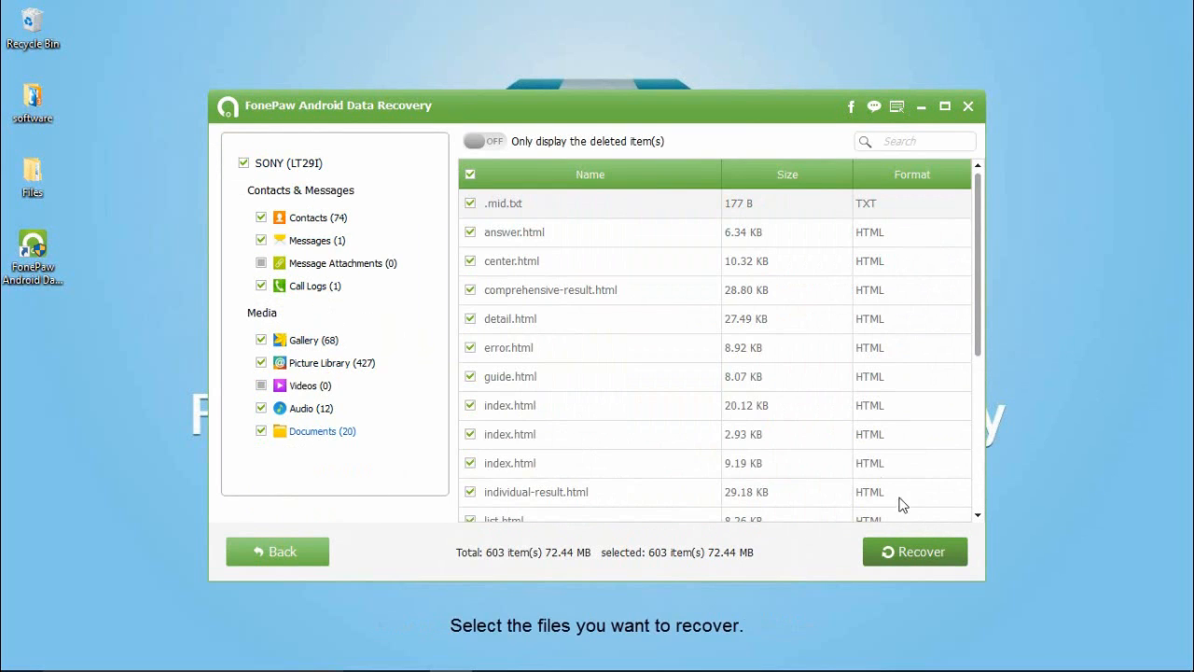
click(915, 552)
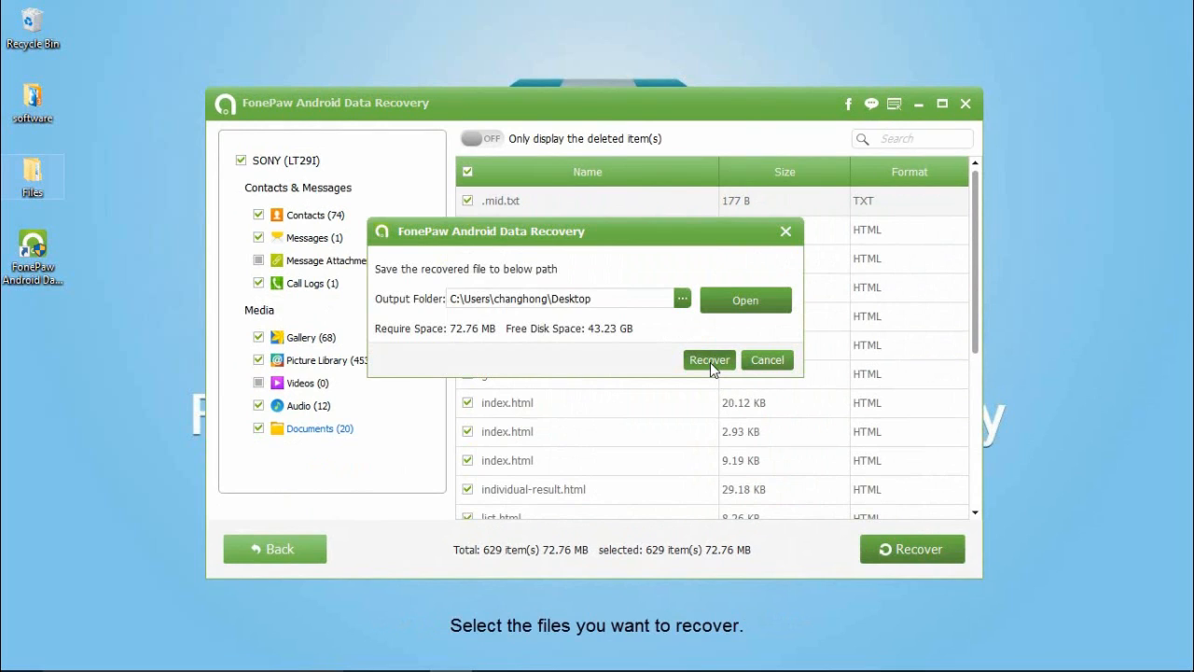
click(709, 360)
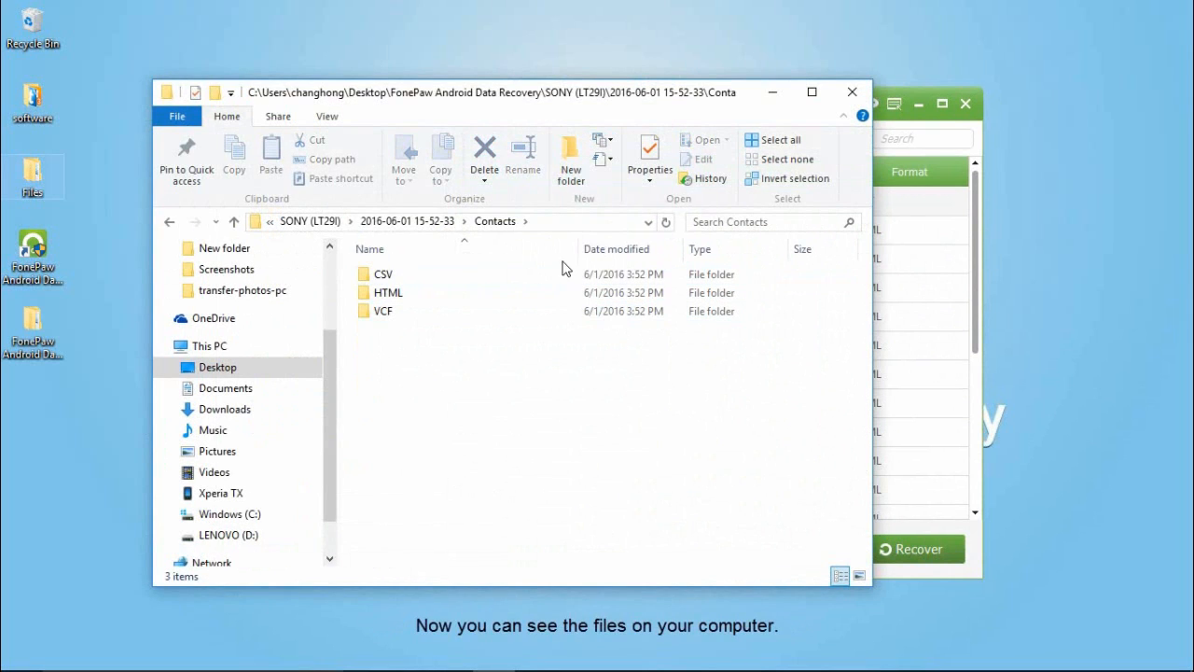
- Go up in File Explorer to the dated folder holding all category subfolders
click(168, 220)
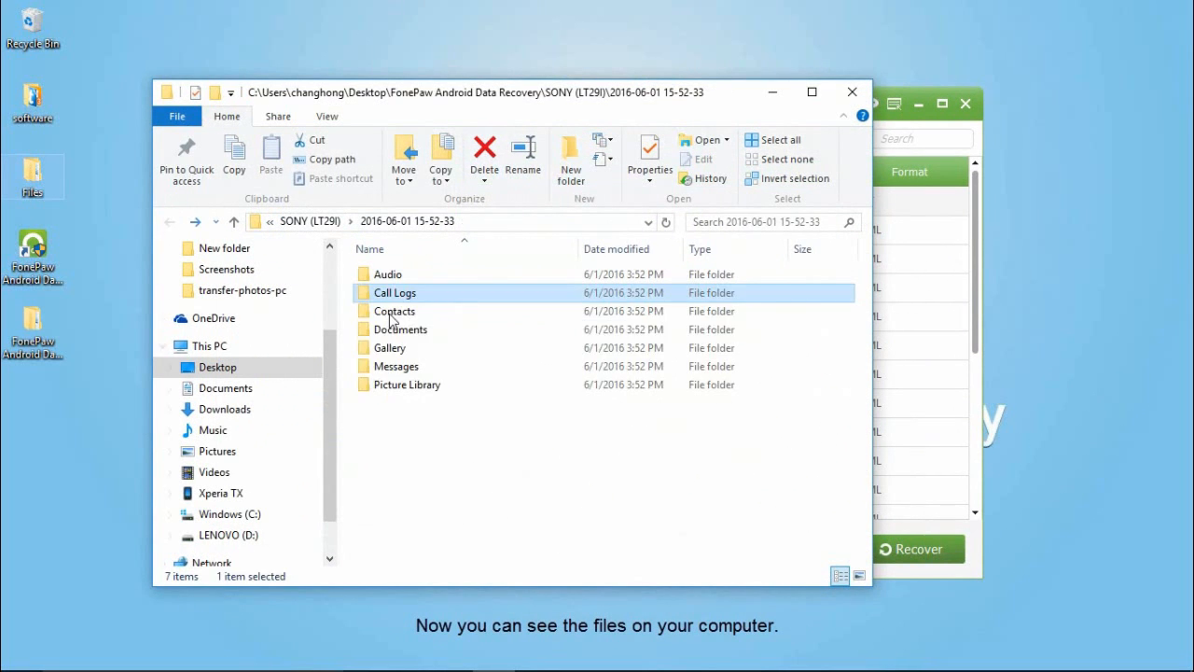